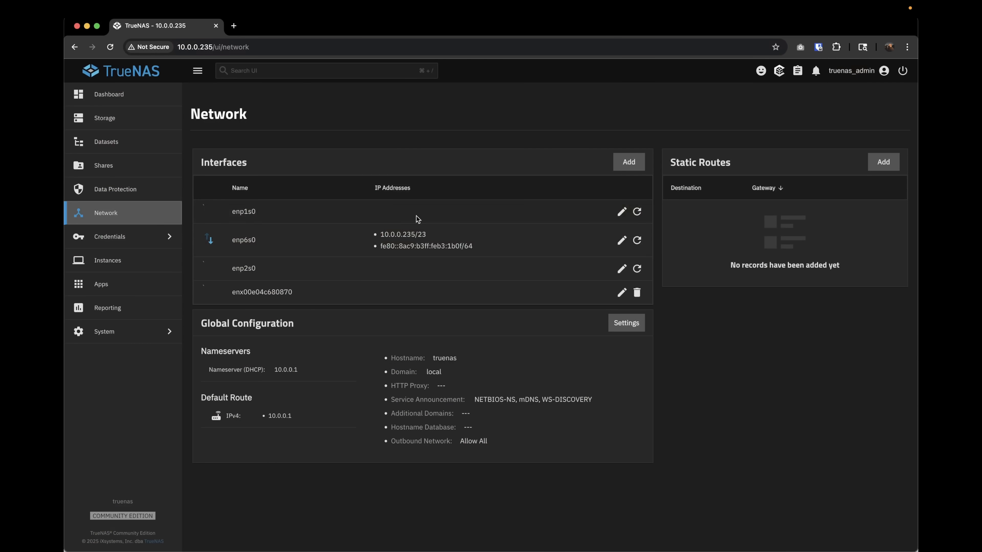
mouse_move(247, 241)
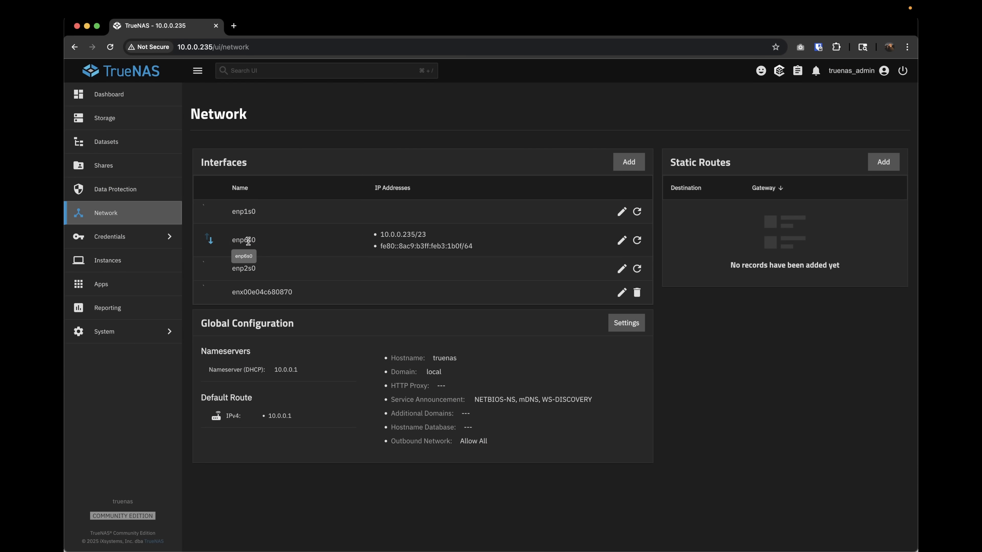
mouse_move(118, 156)
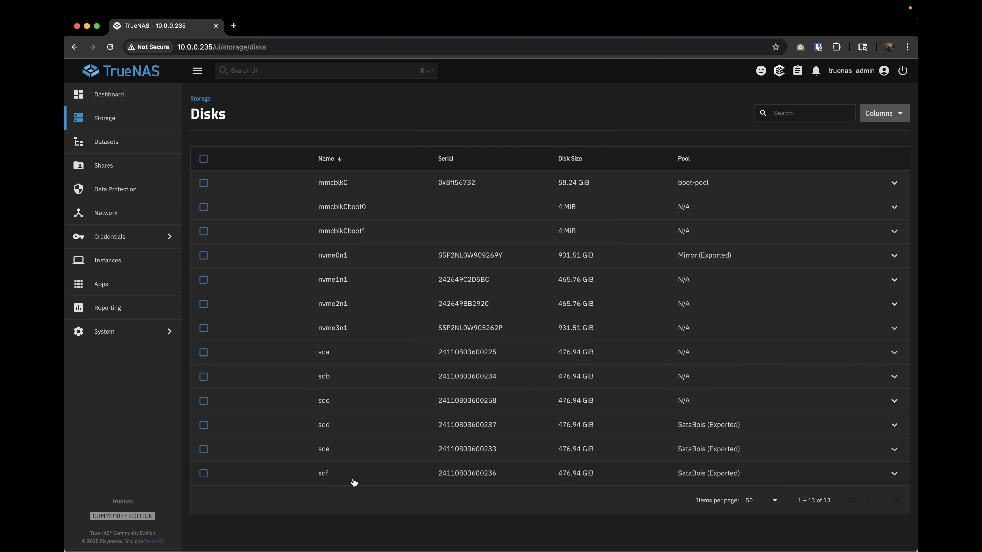
mouse_move(359, 266)
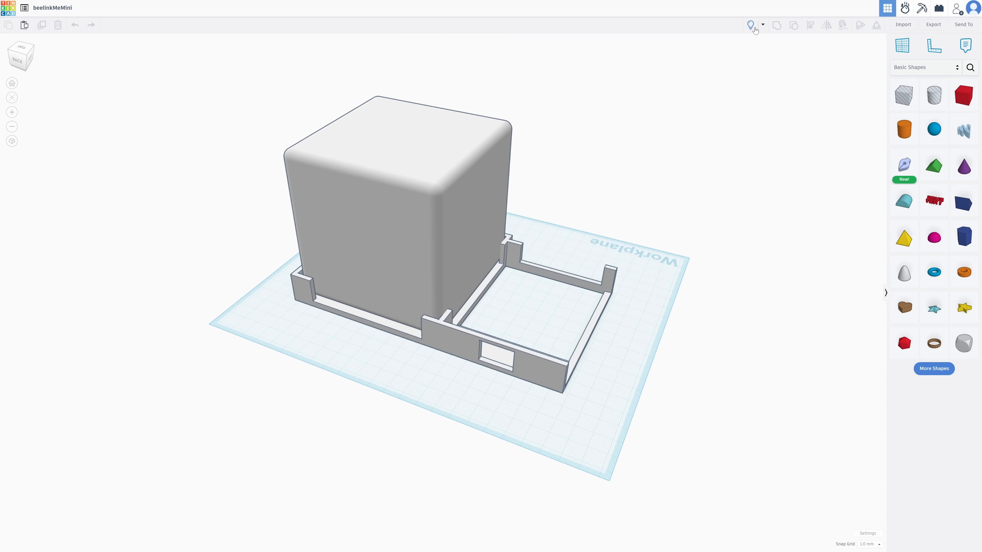
mouse_move(752, 78)
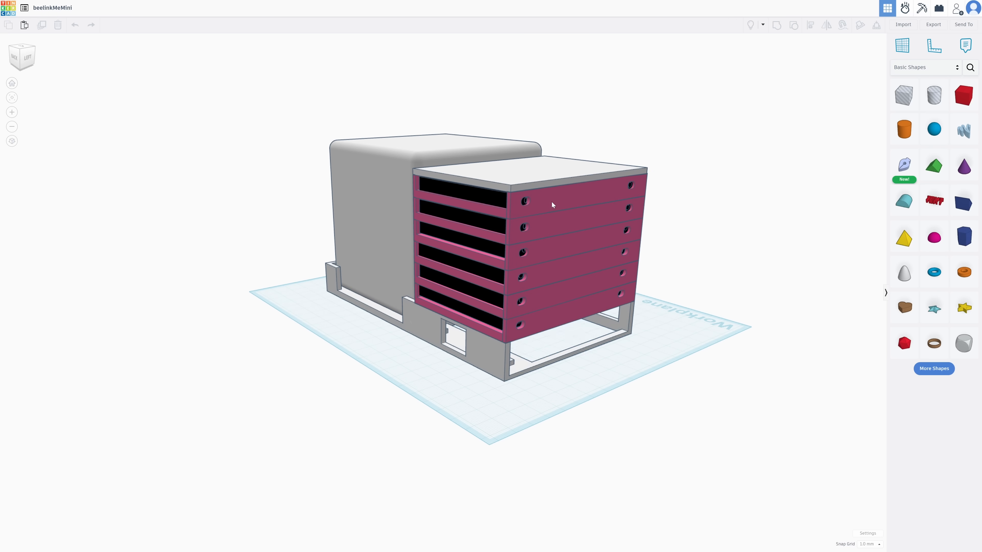
click(553, 205)
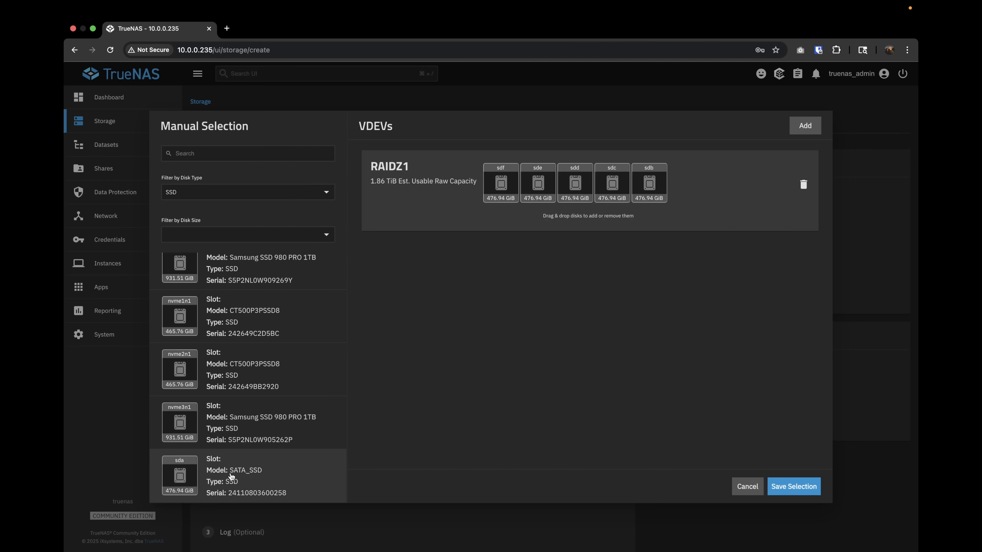
Move the sda SSD into the RAIDZ1 vdev, completing the six-disk group.
drag(180, 476, 687, 182)
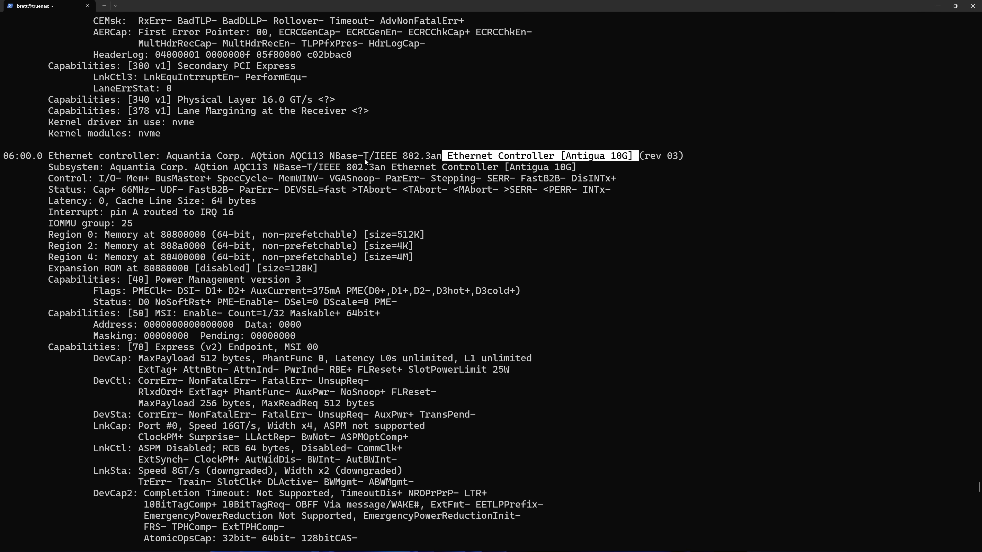
scroll(down, 3)
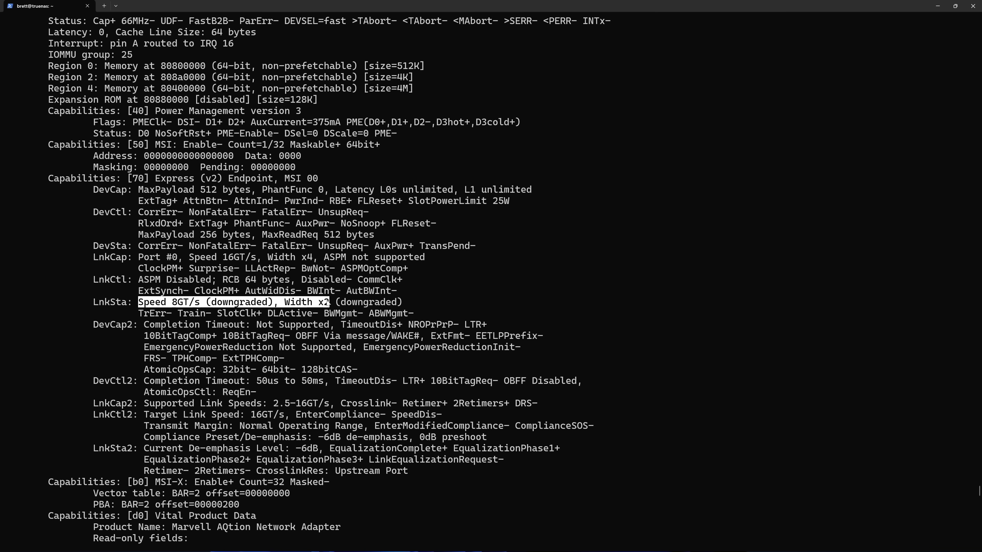
scroll(down, 3)
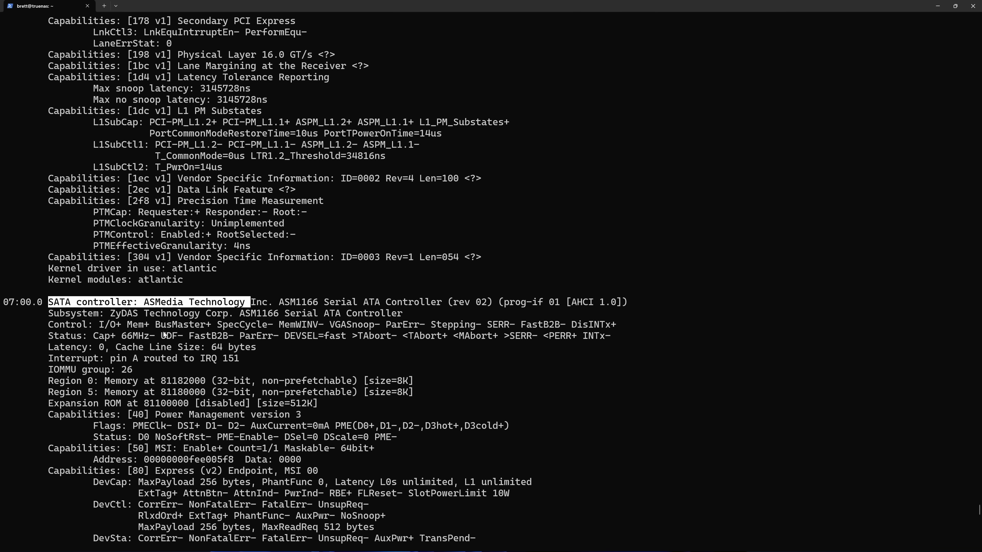
scroll(down, 3)
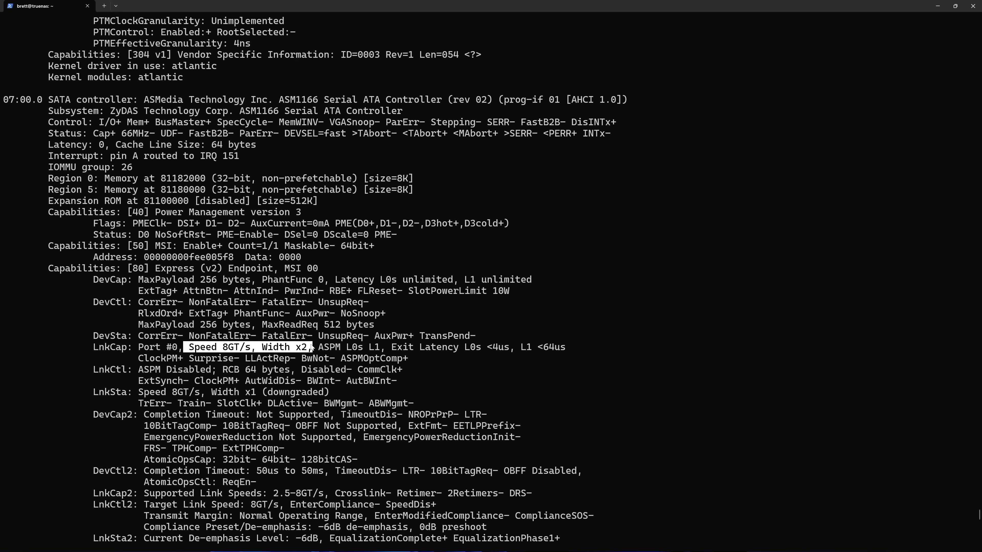
scroll(down, 3)
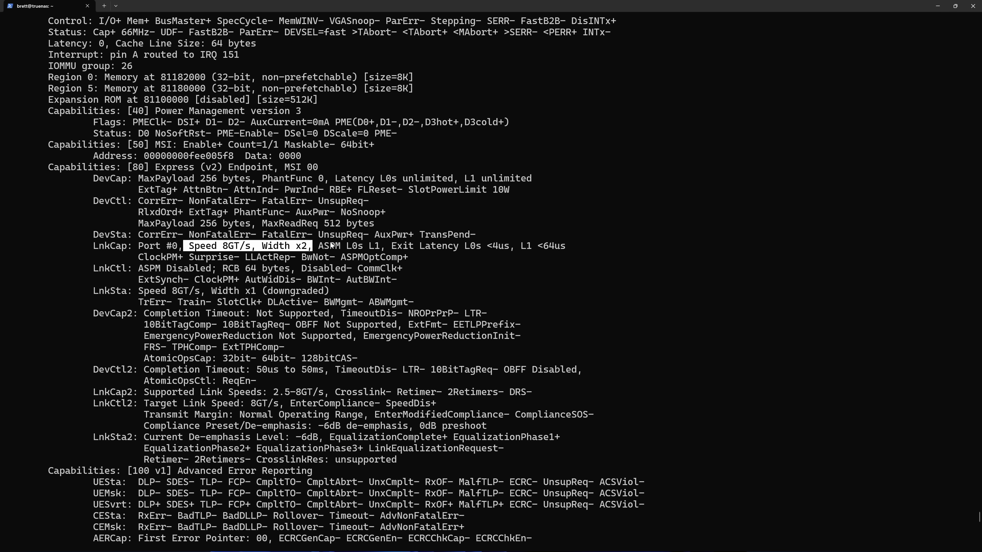
mouse_move(210, 291)
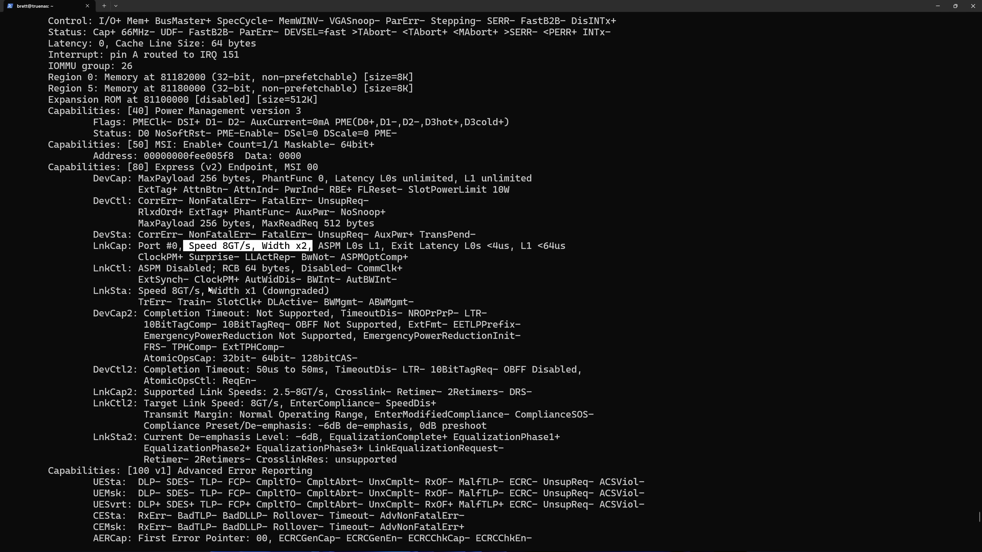